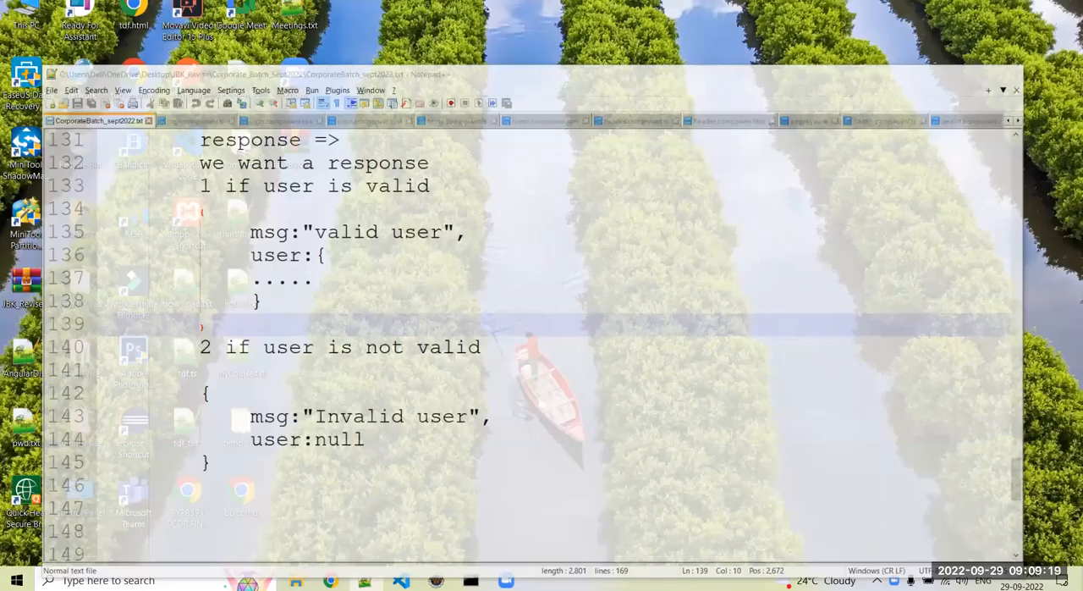
Switch to the Visual Studio Code window showing the project-work Angular project.
{"action": "left_click", "coordinate": [1002, 91]}
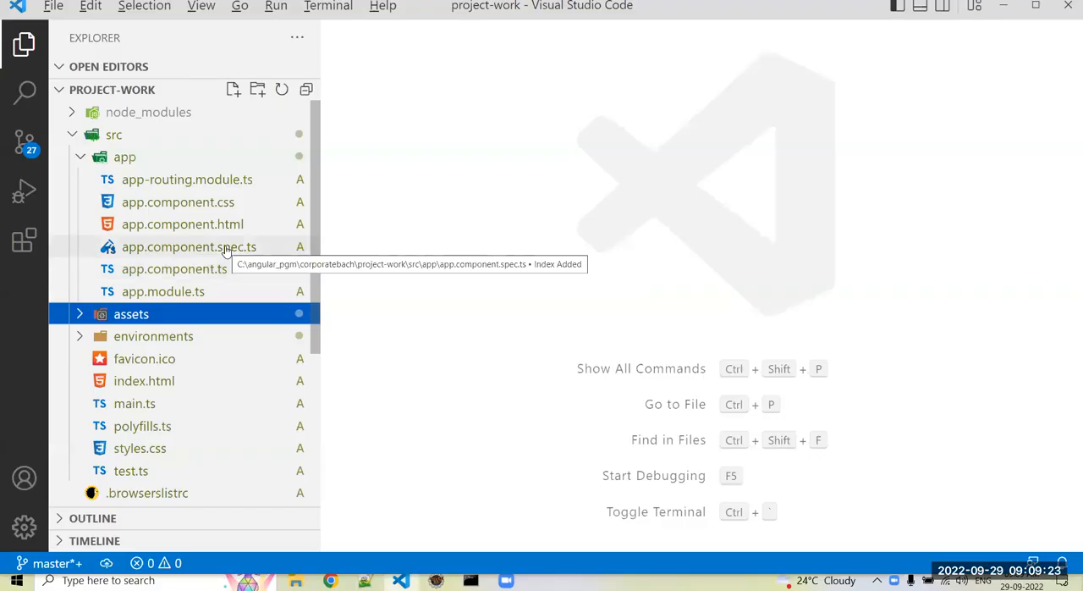
{"action": "mouse_move", "coordinate": [160, 266]}
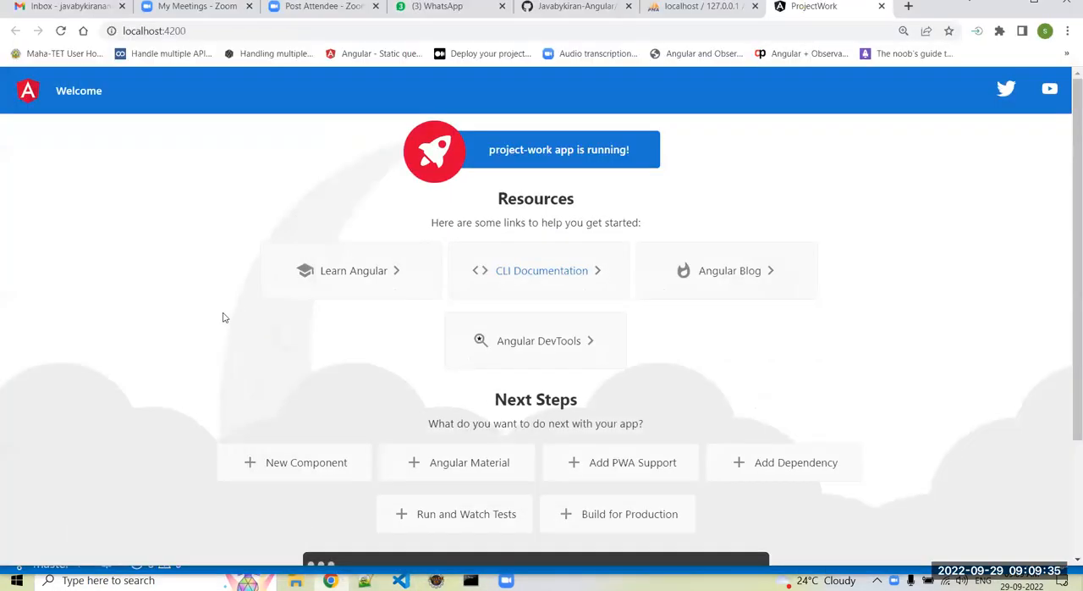
{"action": "mouse_move", "coordinate": [227, 188]}
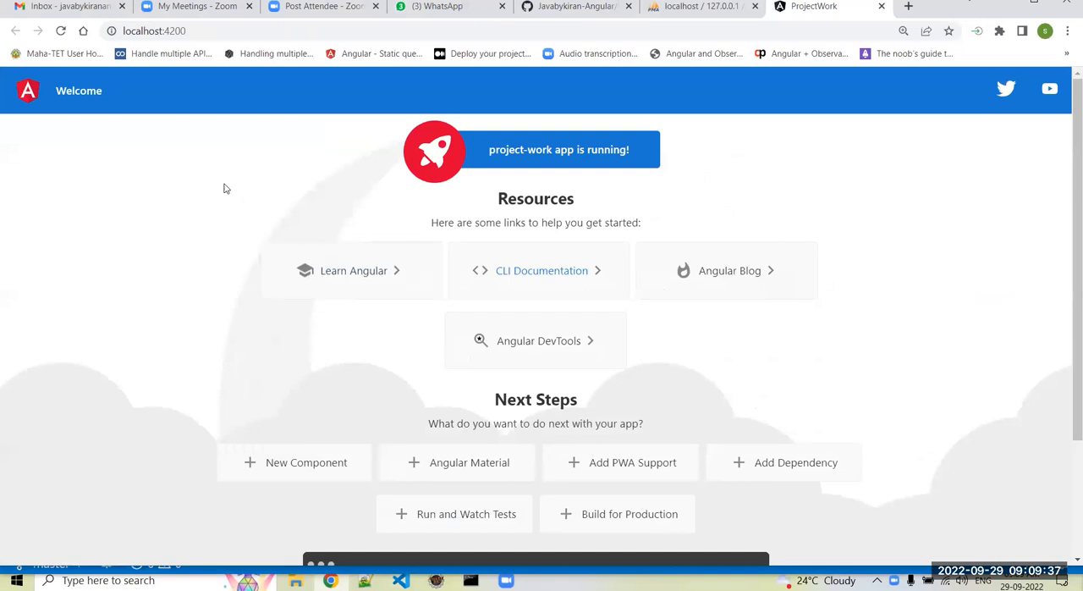
{"action": "mouse_move", "coordinate": [230, 185]}
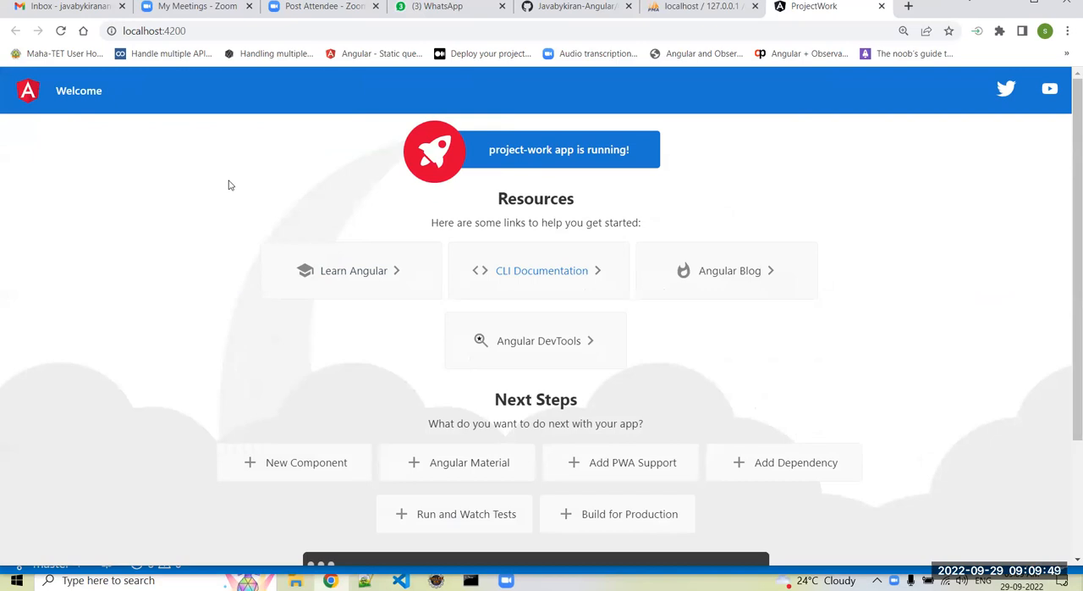
{"action": "mouse_move", "coordinate": [193, 171]}
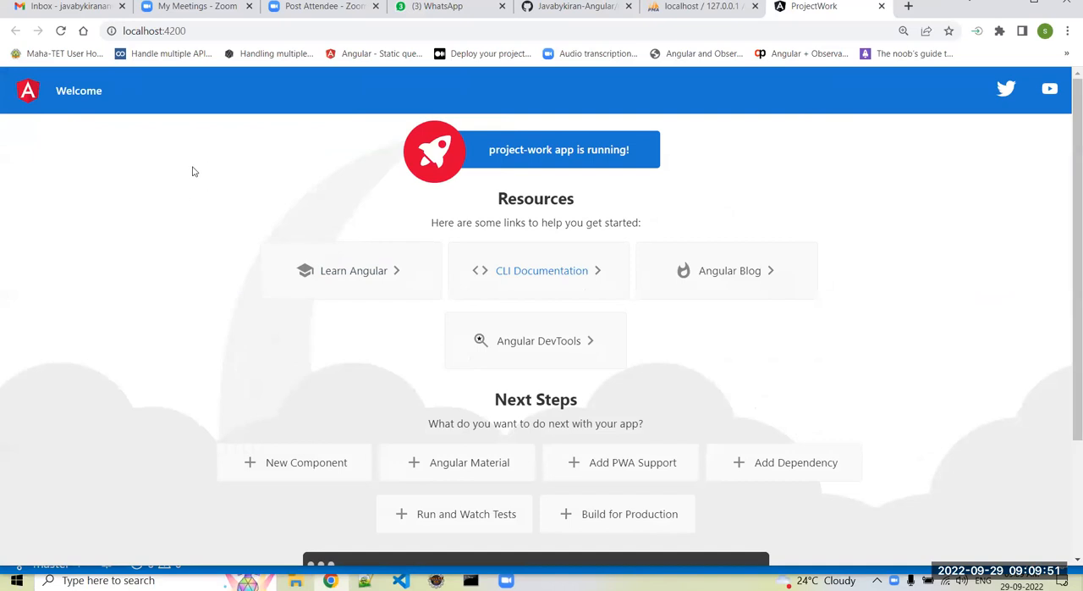
{"action": "mouse_move", "coordinate": [498, 118]}
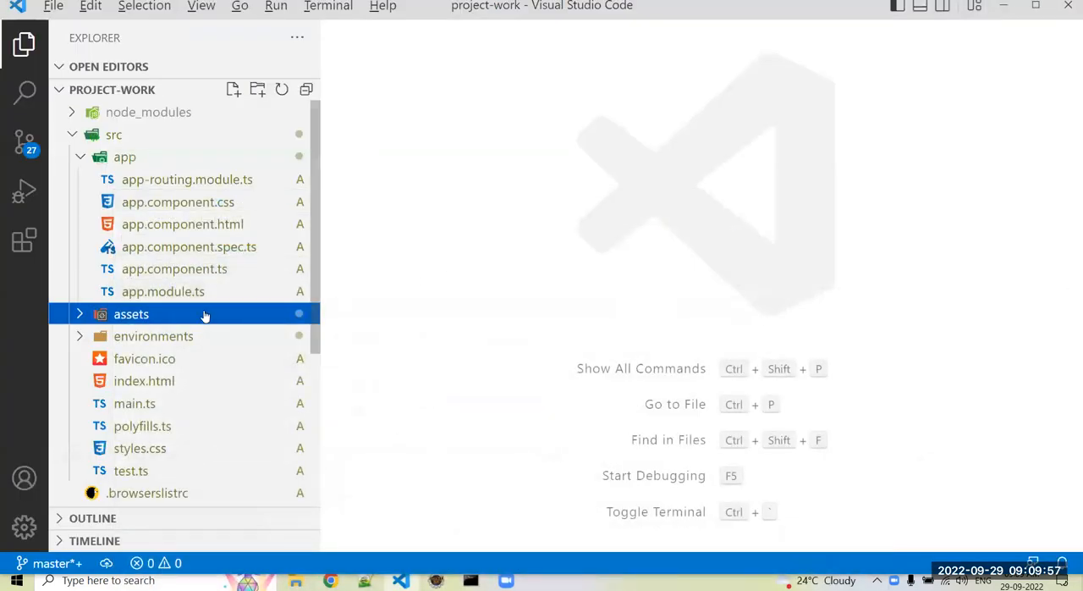
Bring app.component.html into the editor from the explorer.
{"action": "double_click", "coordinate": [183, 224]}
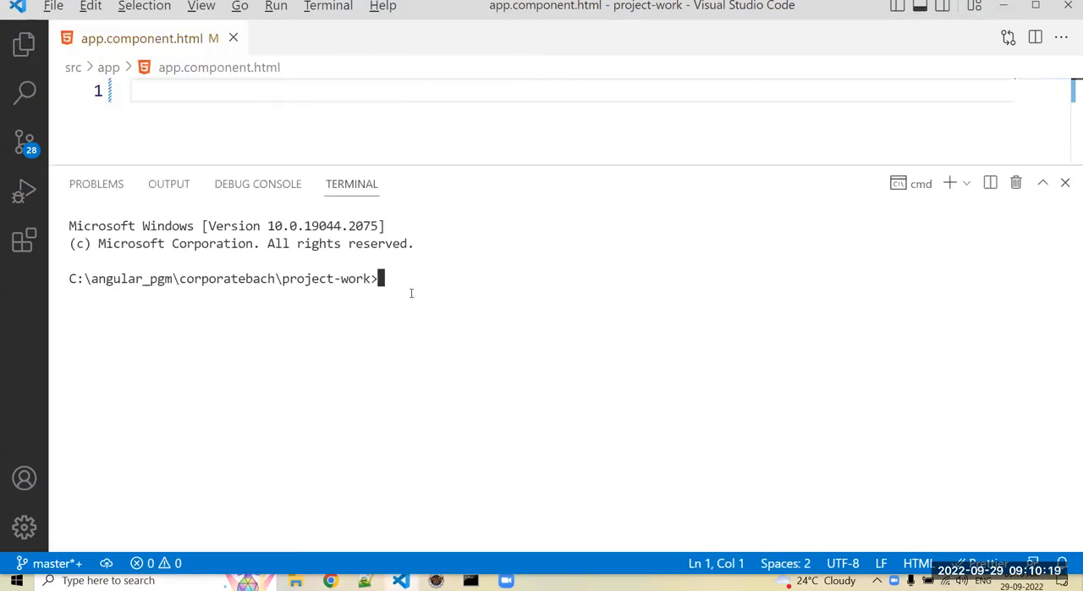
Generate the login component with ng g c login and view login.component.ts in the new login folder.
{"action": "type", "text": "ng g c login"}
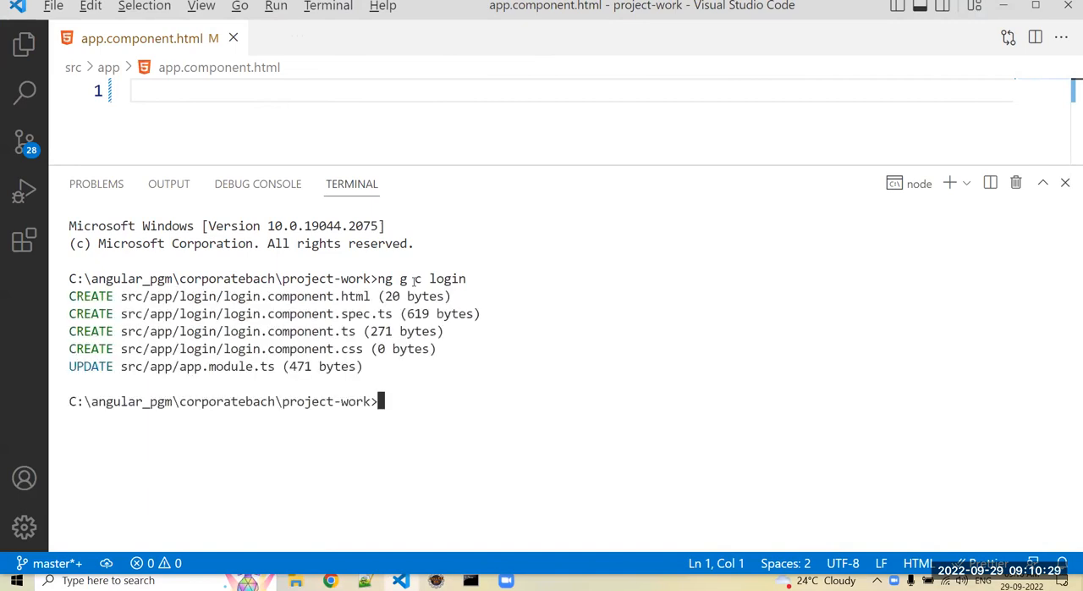
{"action": "left_click", "coordinate": [1066, 182]}
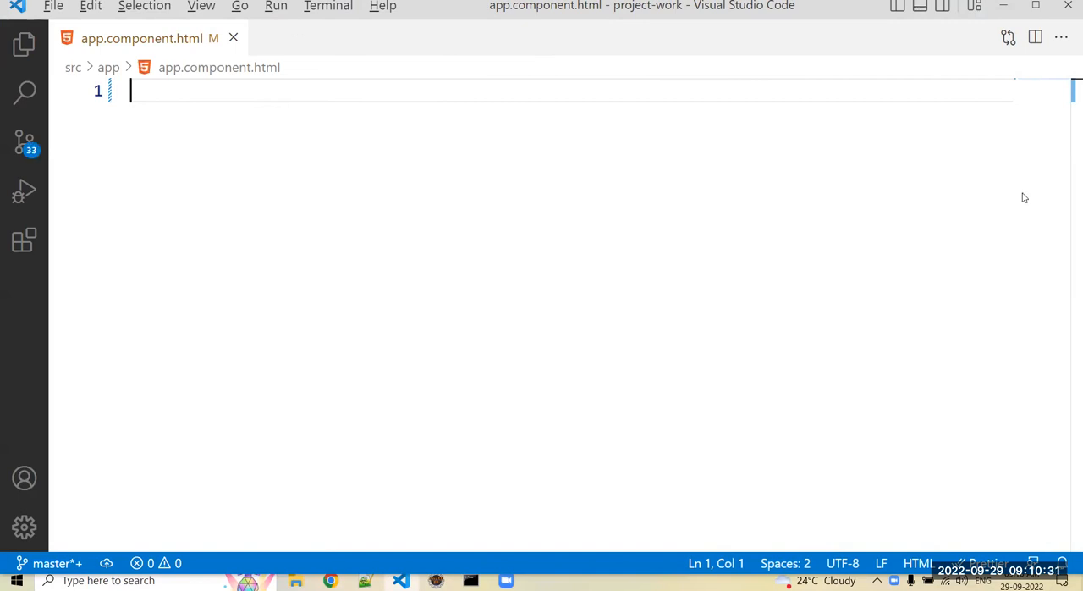
{"action": "mouse_move", "coordinate": [261, 132]}
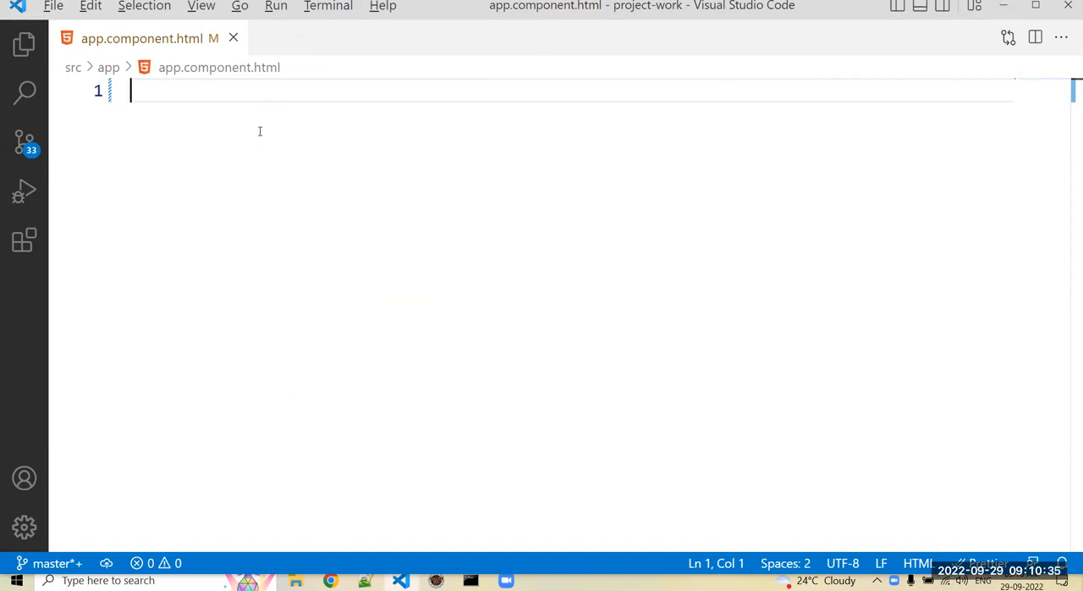
{"action": "mouse_move", "coordinate": [25, 44]}
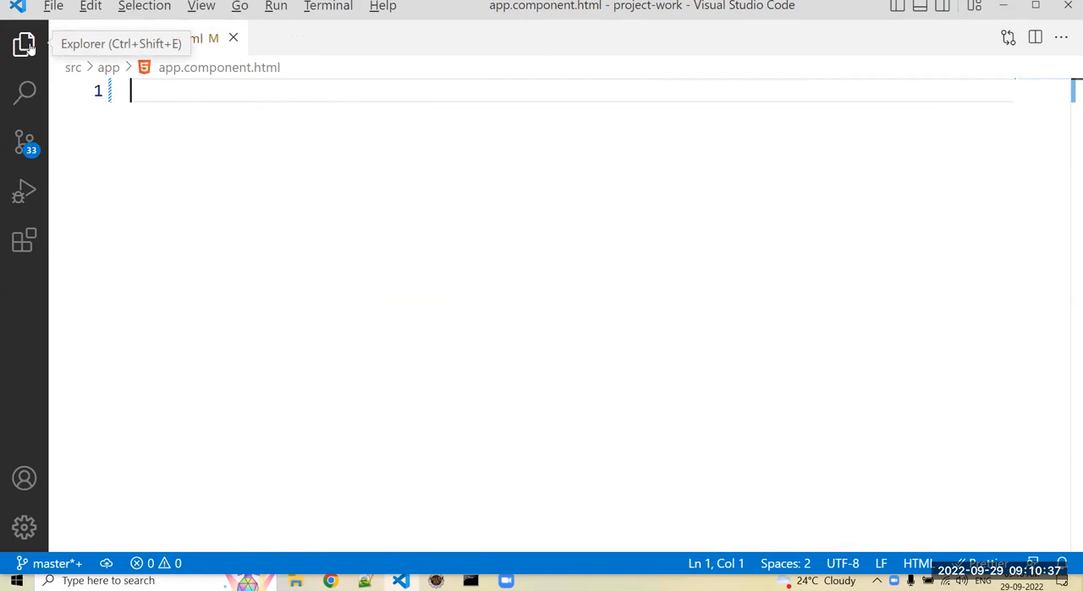
{"action": "left_click", "coordinate": [27, 44]}
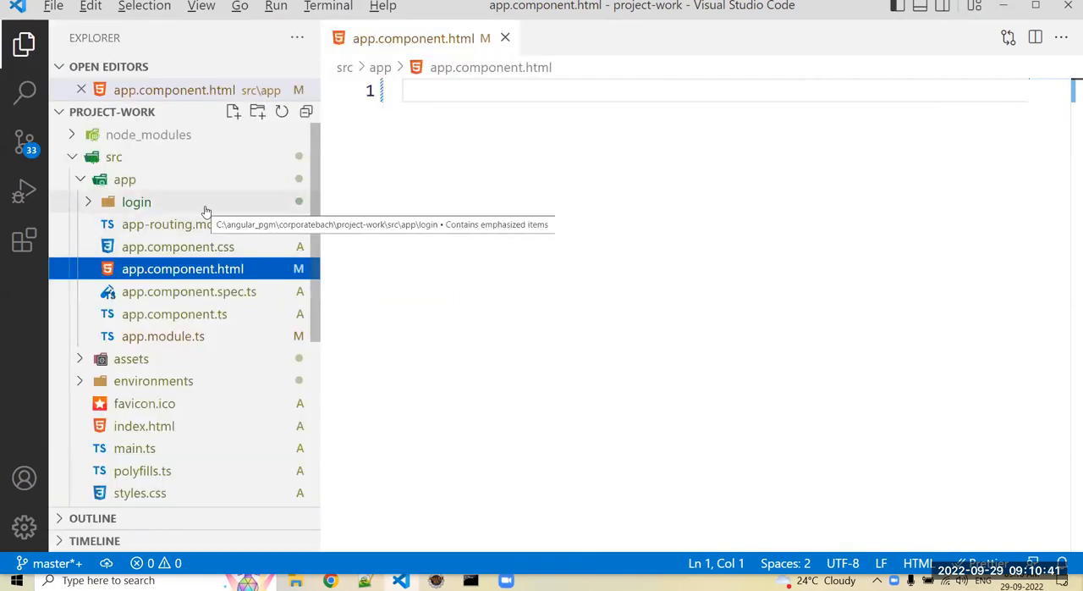
{"action": "left_click", "coordinate": [135, 201]}
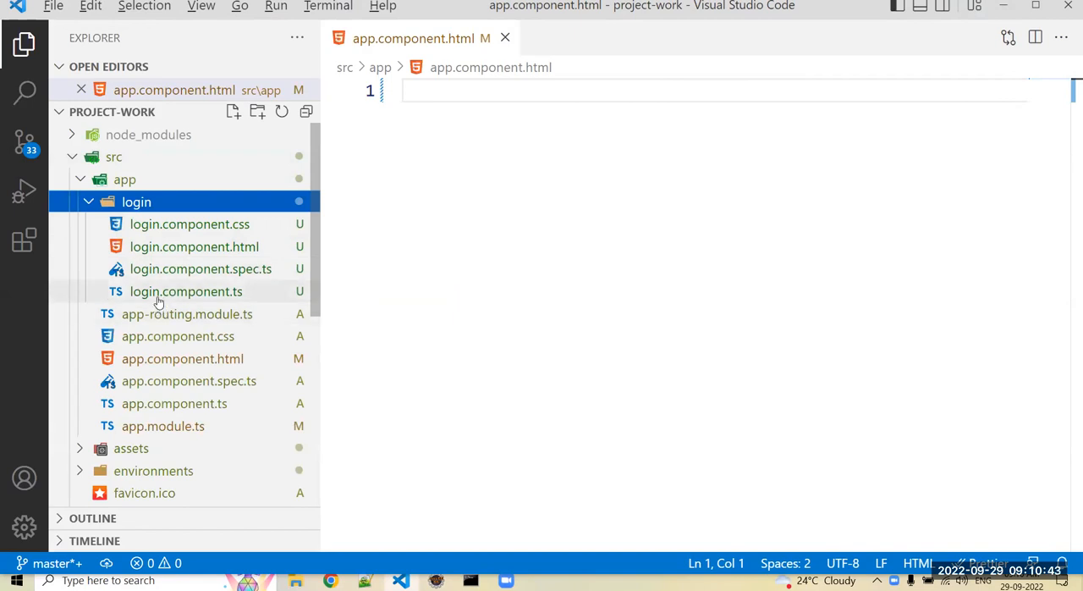
{"action": "left_click", "coordinate": [186, 291]}
{"action": "type", "text": "<app-login></app-login>"}
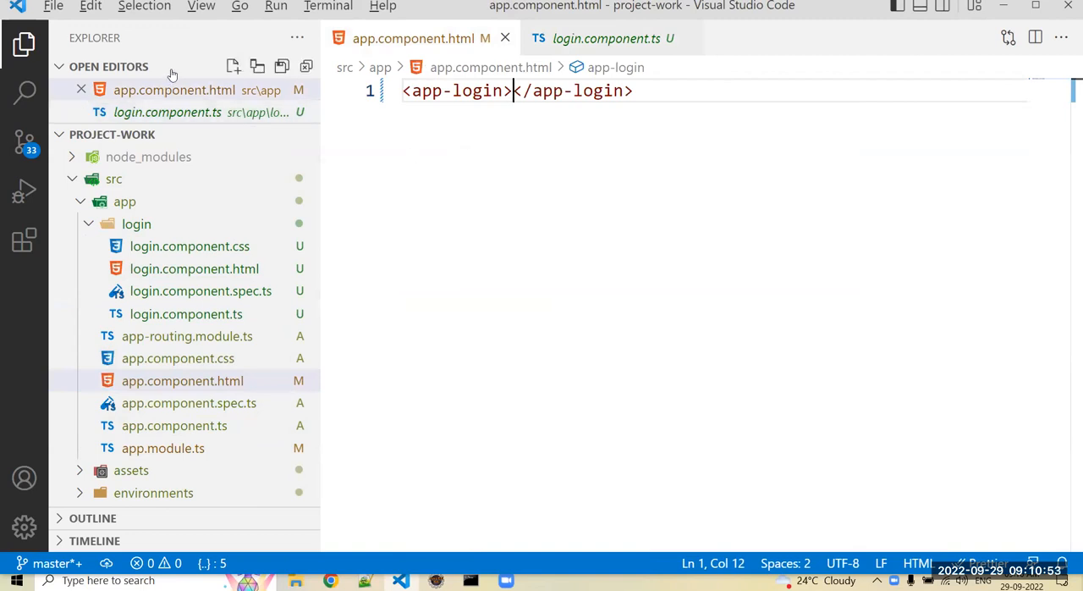
Collapse the explorer sidebar so app.component.html fills the editor.
{"action": "left_click", "coordinate": [23, 44]}
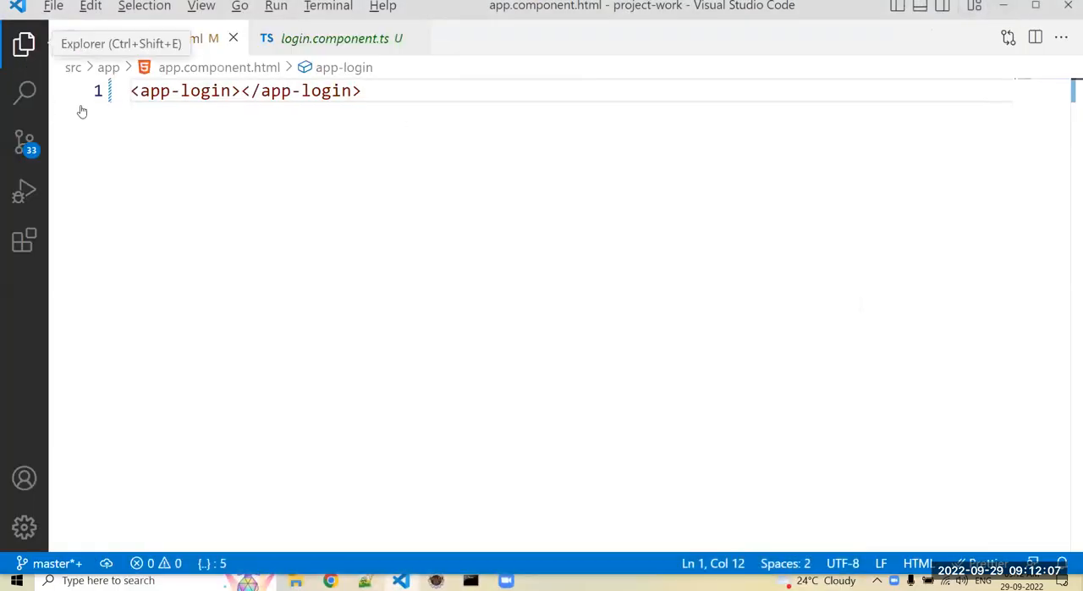
Show loginbg.jpg inside the assets folder and bring styles.css into the editor.
{"action": "left_click", "coordinate": [24, 57]}
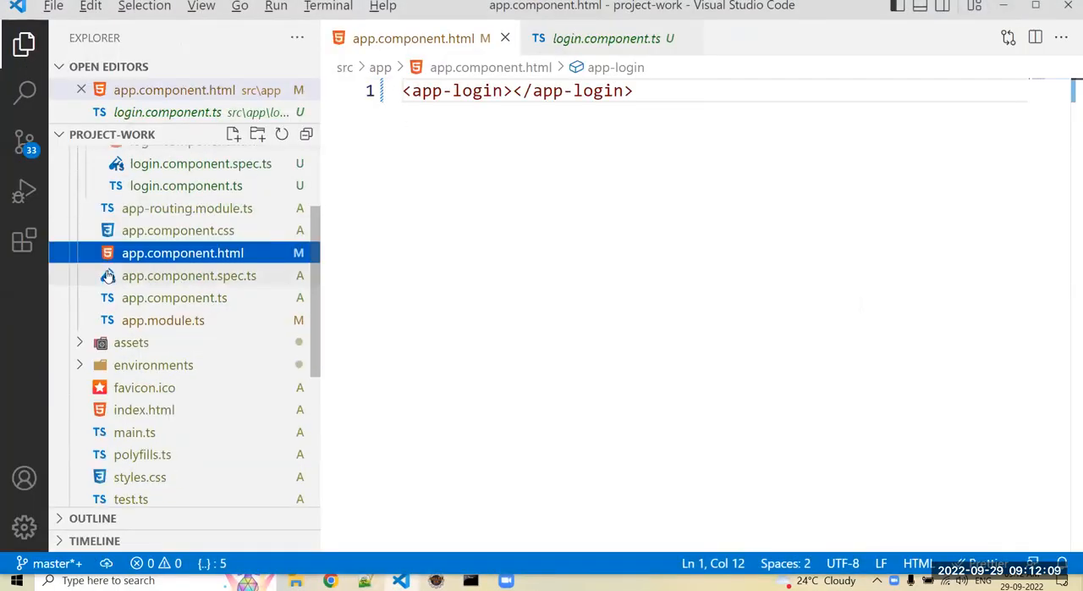
{"action": "left_click", "coordinate": [130, 342]}
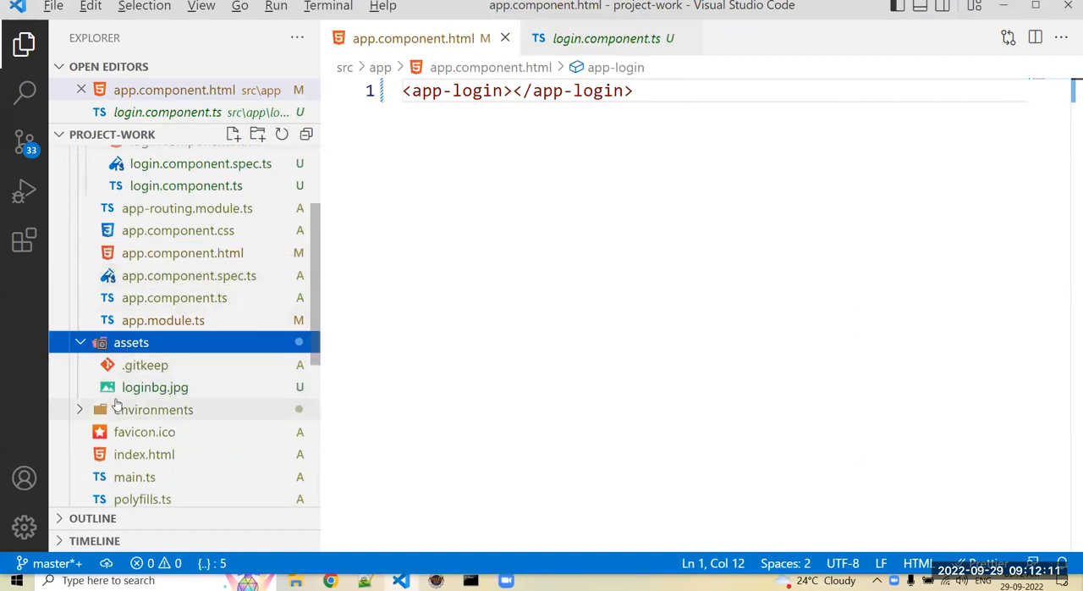
{"action": "mouse_move", "coordinate": [173, 396]}
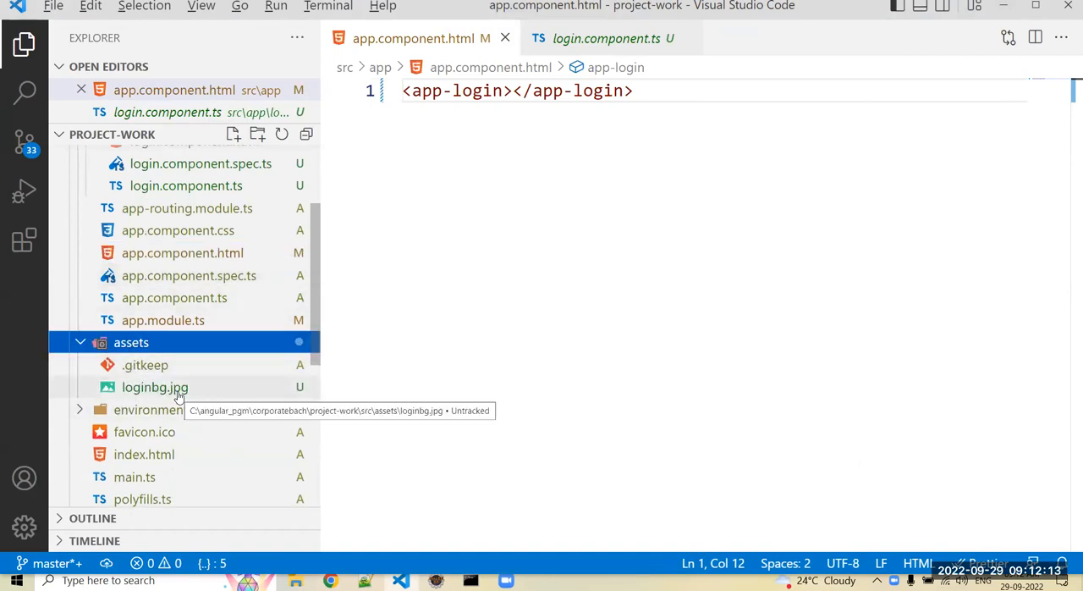
{"action": "mouse_move", "coordinate": [152, 398]}
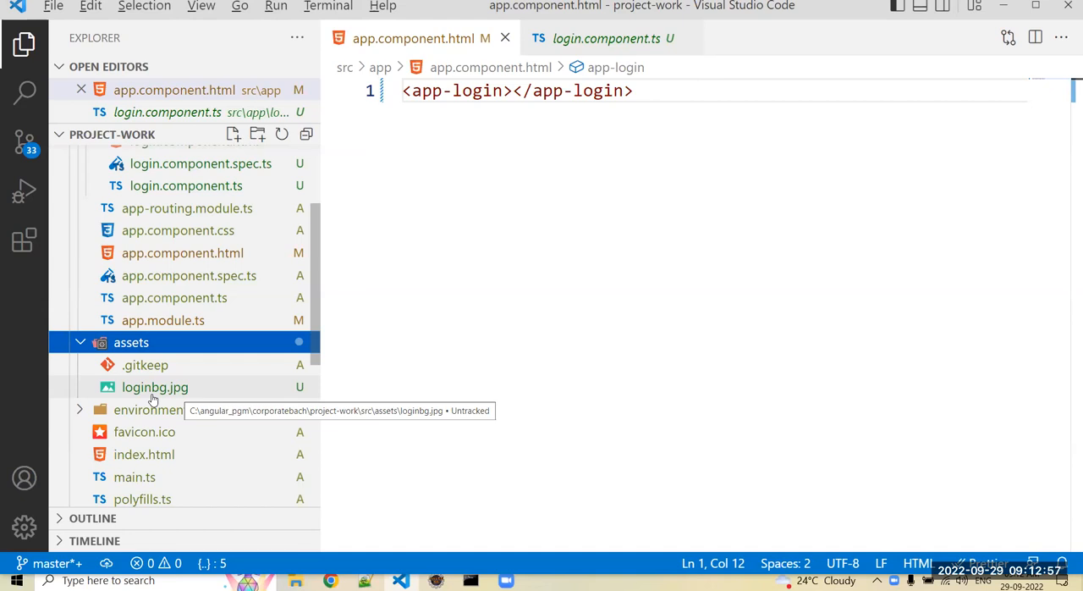
{"action": "mouse_move", "coordinate": [165, 342]}
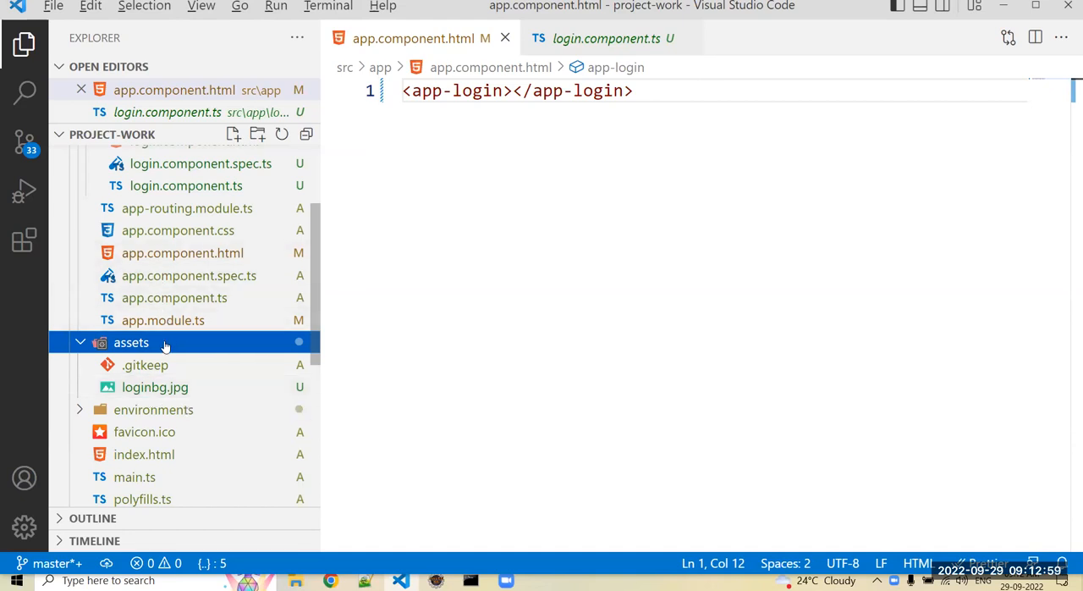
{"action": "mouse_move", "coordinate": [161, 342]}
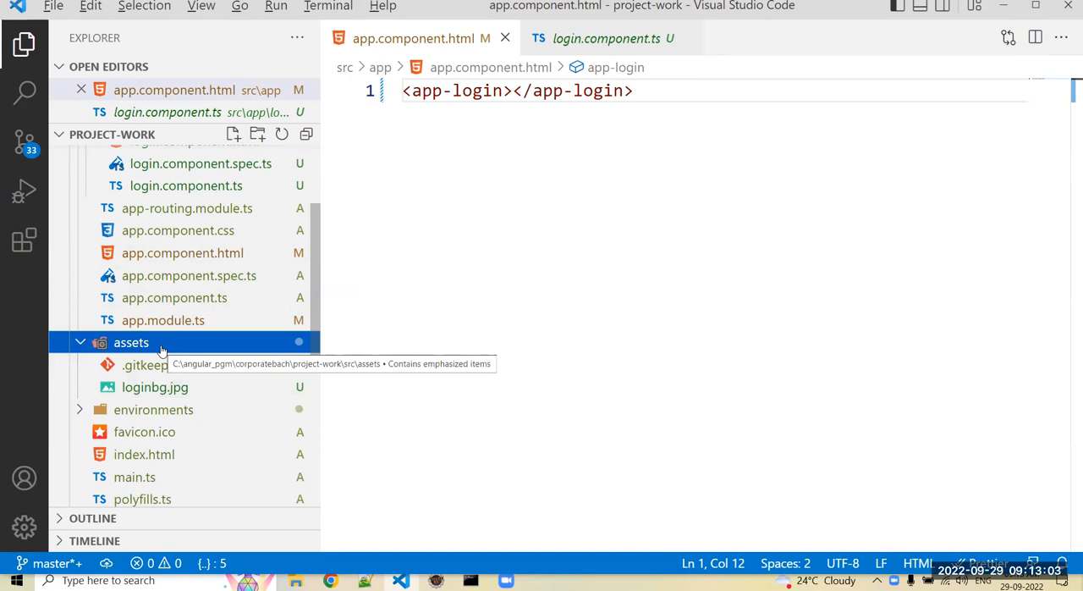
{"action": "mouse_move", "coordinate": [102, 382]}
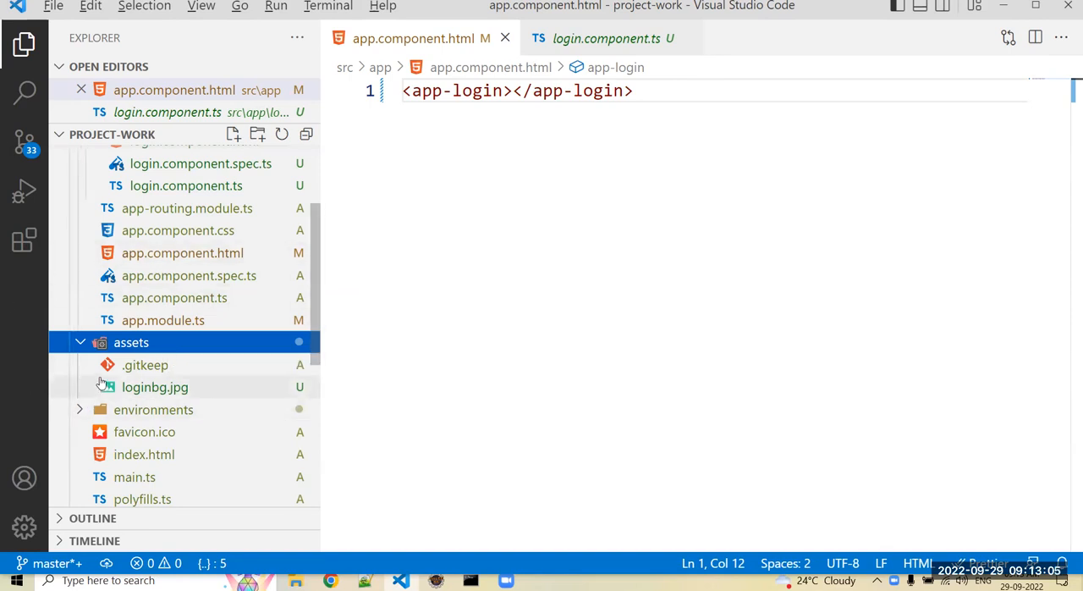
{"action": "mouse_move", "coordinate": [145, 365]}
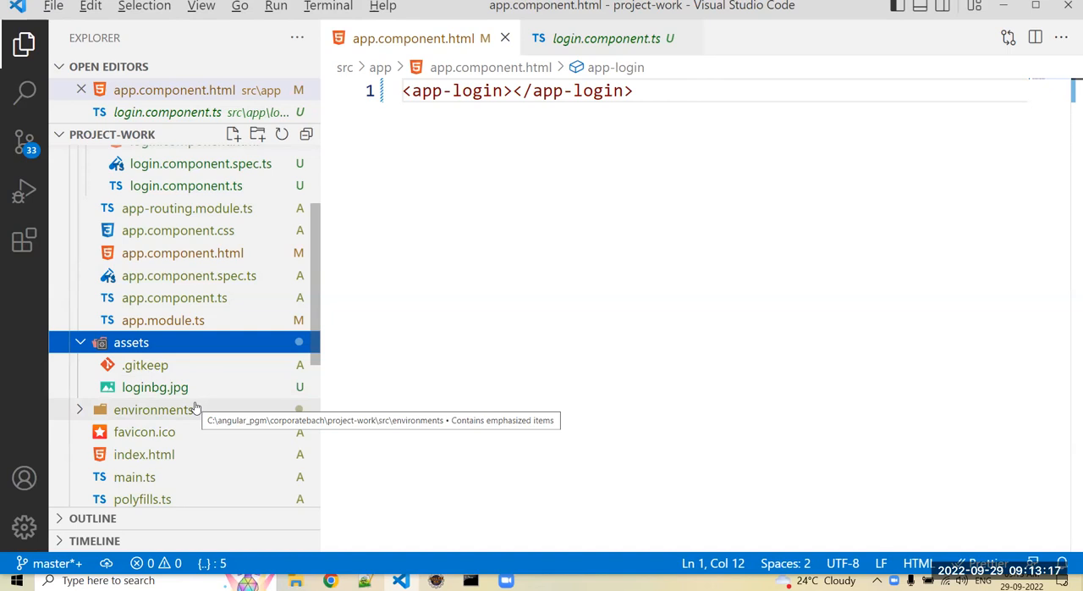
{"action": "scroll", "scroll_direction": "down", "scroll_amount": 3}
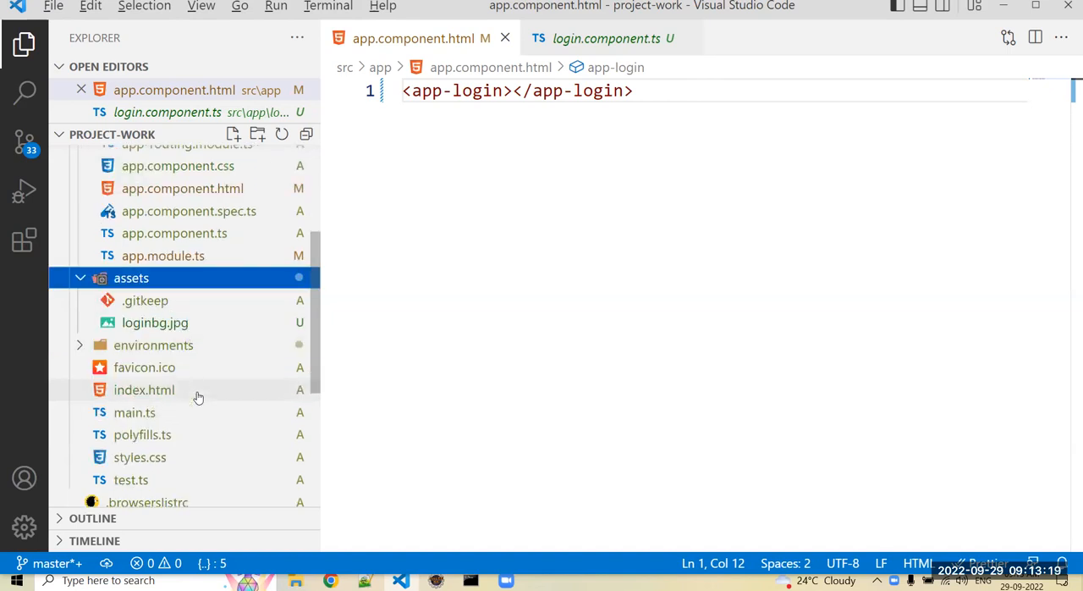
{"action": "left_click", "coordinate": [140, 457]}
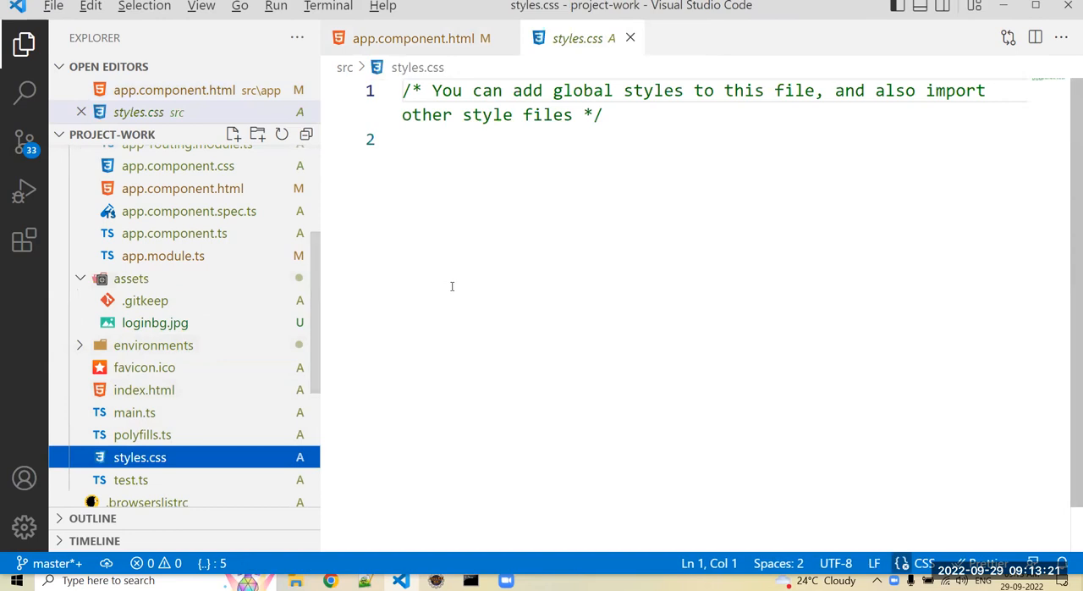
Write the .bg_background rule in styles.css with background-image url('./assets/loginbg.jpg').
{"action": "left_click", "coordinate": [24, 37]}
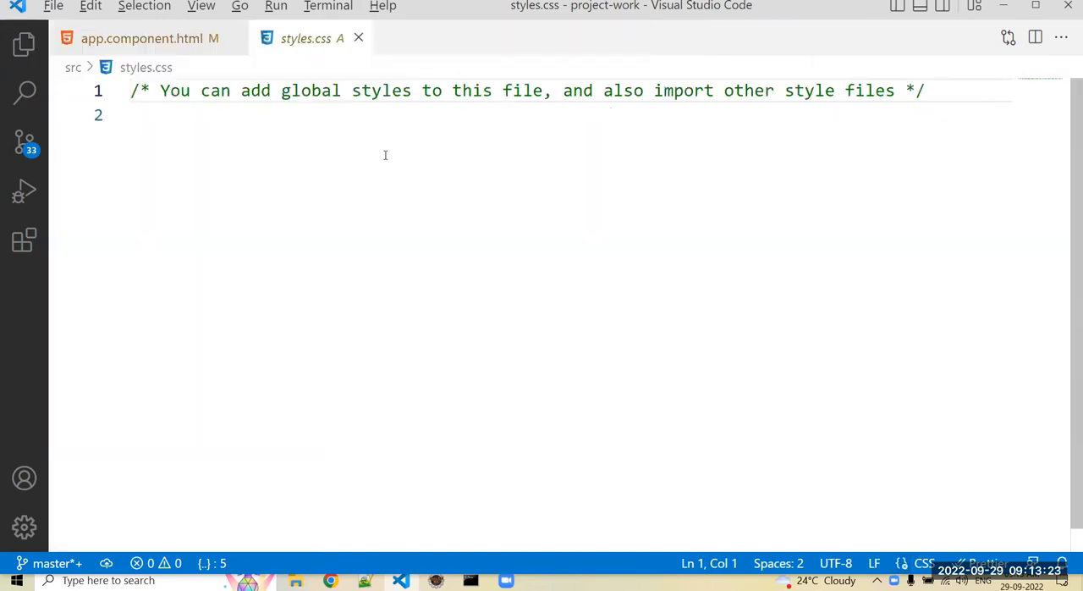
{"action": "key", "text": "Enter"}
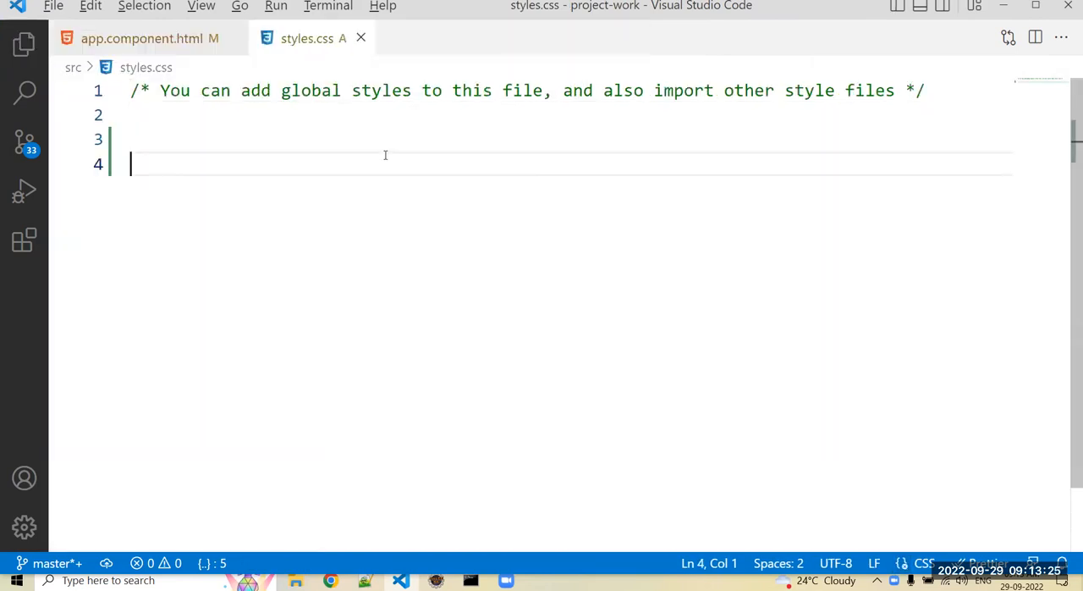
{"action": "type", "text": "."}
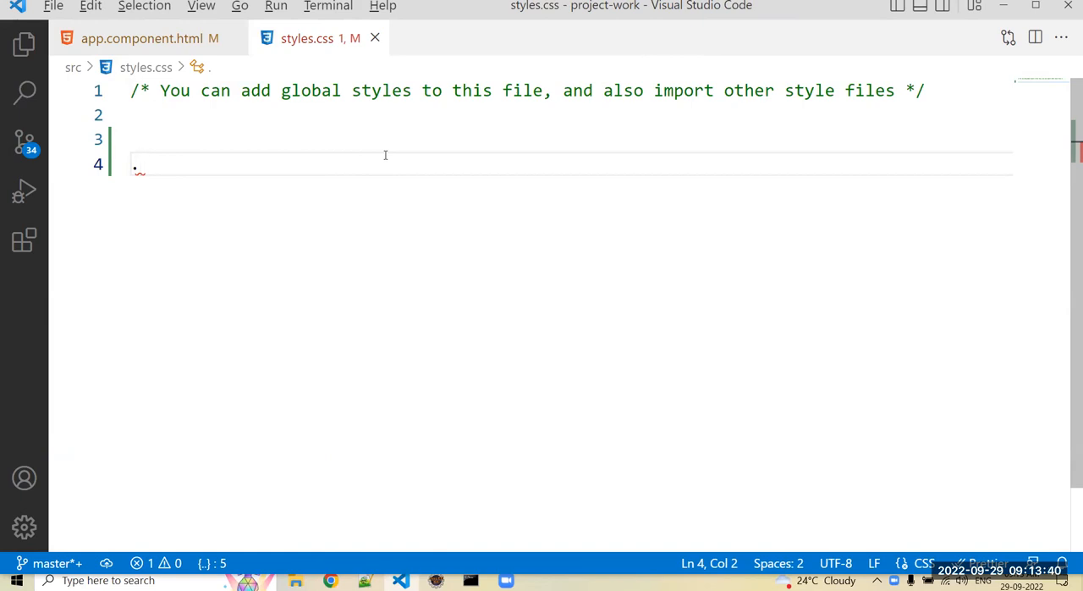
{"action": "type", "text": ".bg"}
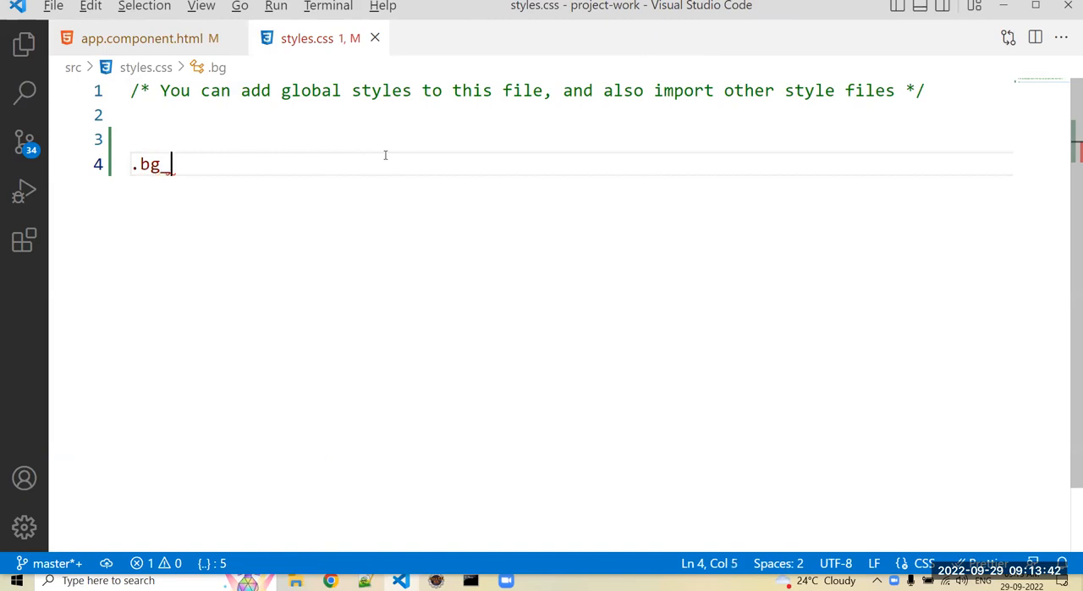
{"action": "type", "text": "bac"}
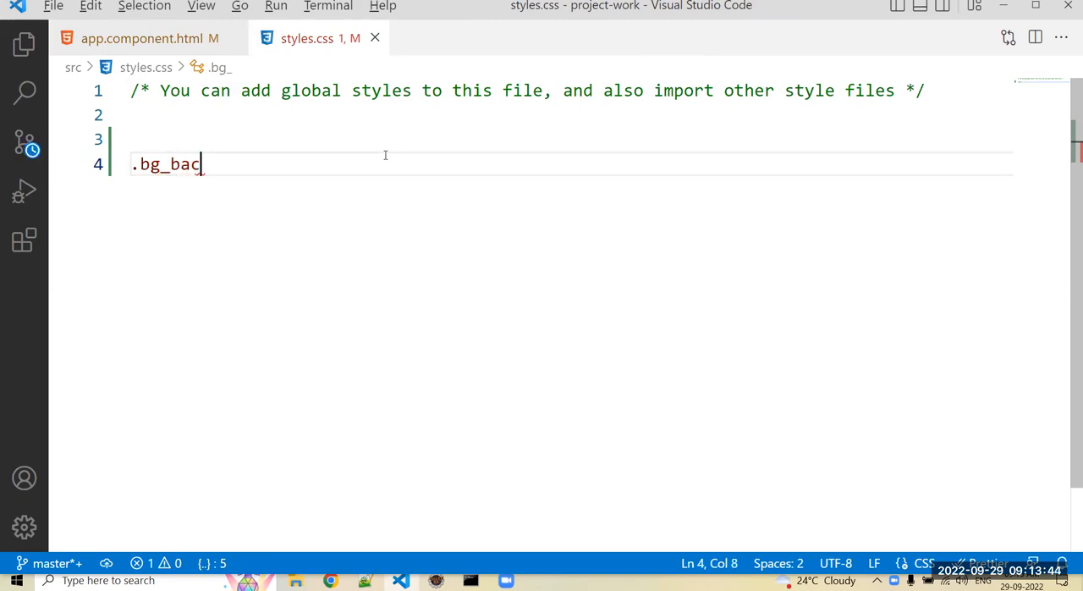
{"action": "type", "text": "kground"}
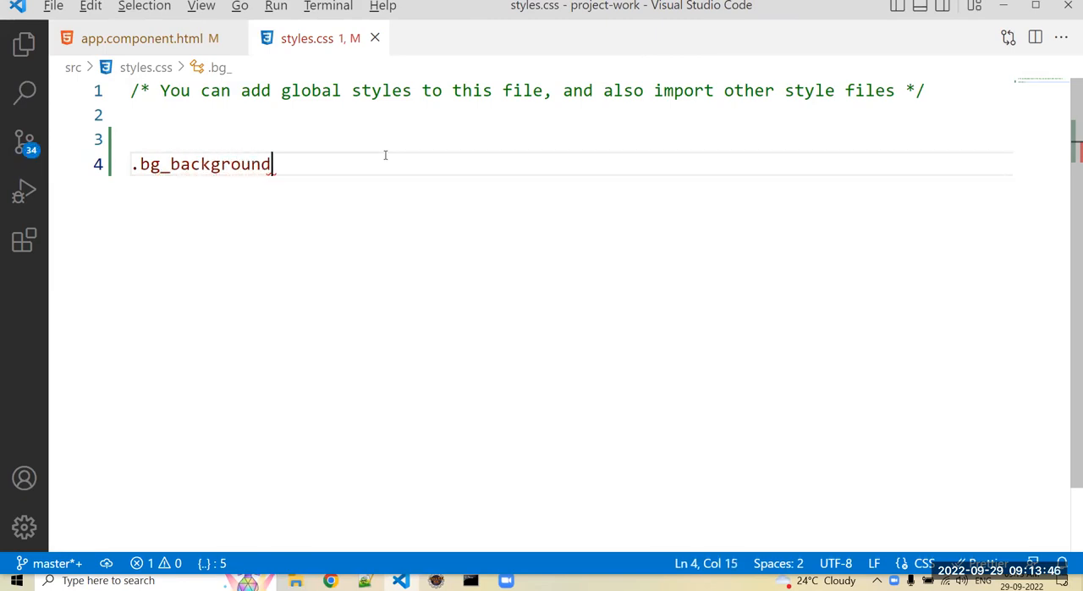
{"action": "type", "text": "{"}
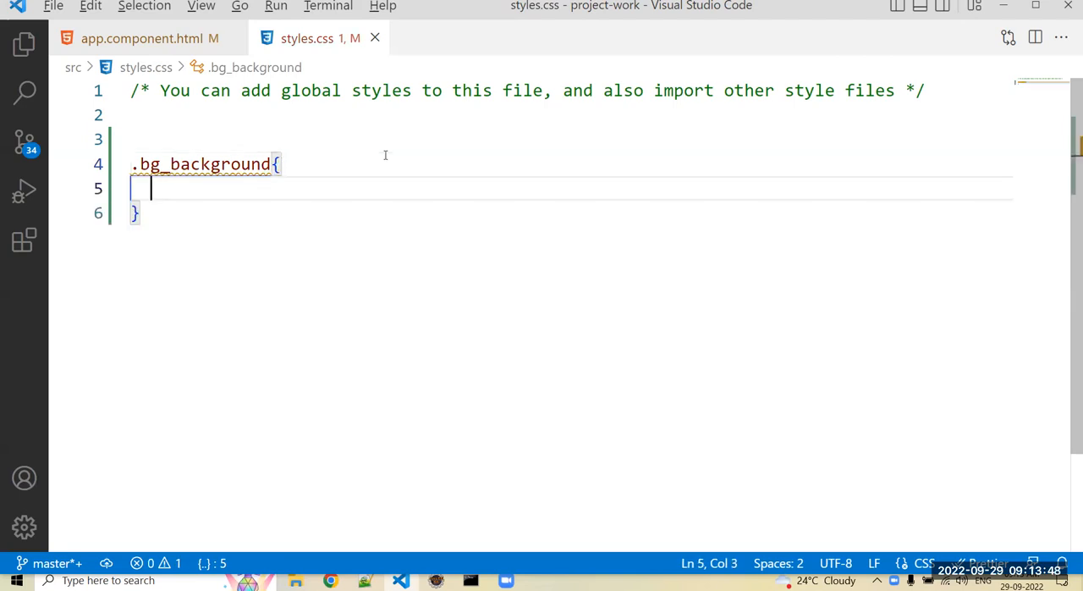
{"action": "type", "text": "background-image: ;"}
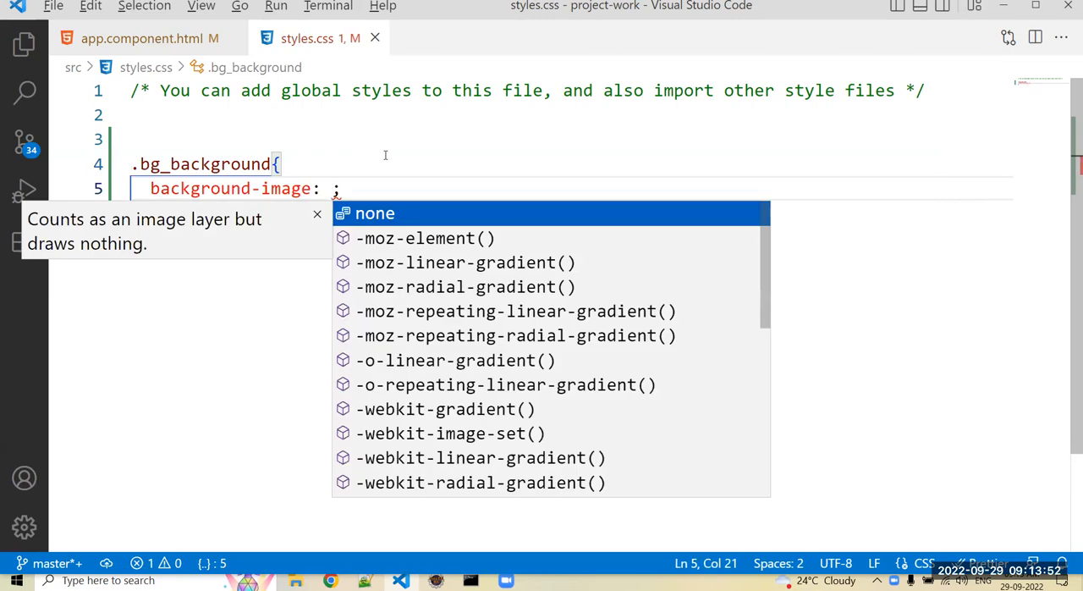
{"action": "type", "text": "url("}
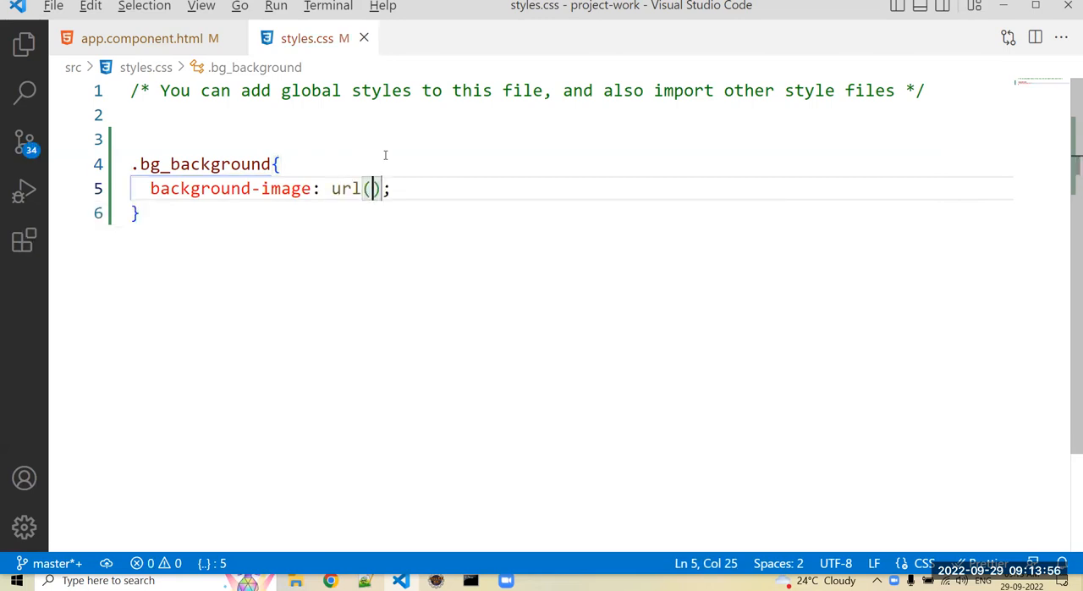
{"action": "type", "text": "'"}
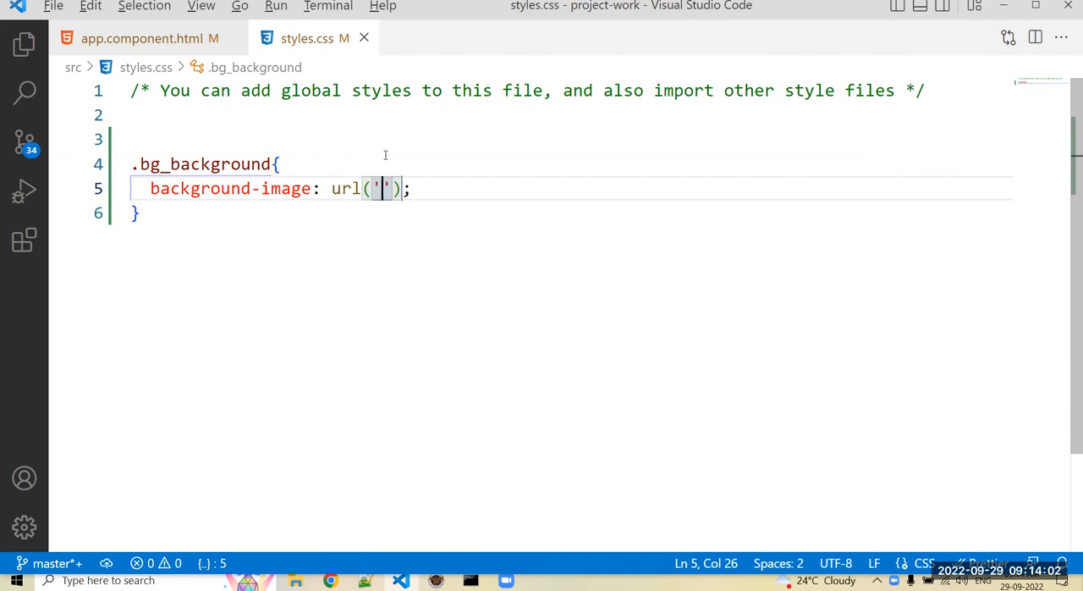
{"action": "type", "text": "./assets/loginbg.jpg"}
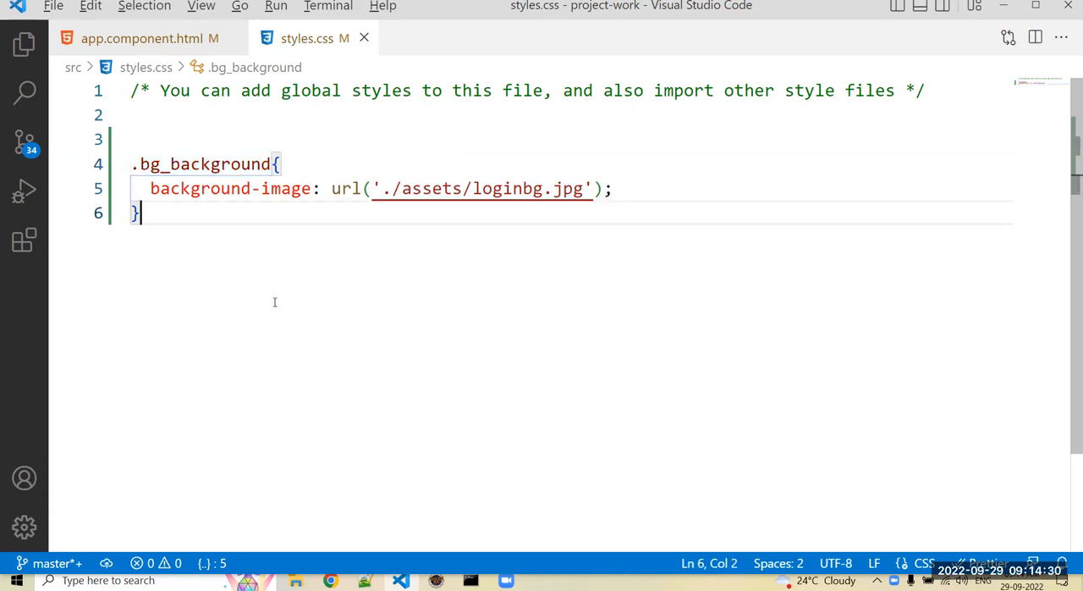
{"action": "mouse_move", "coordinate": [270, 295]}
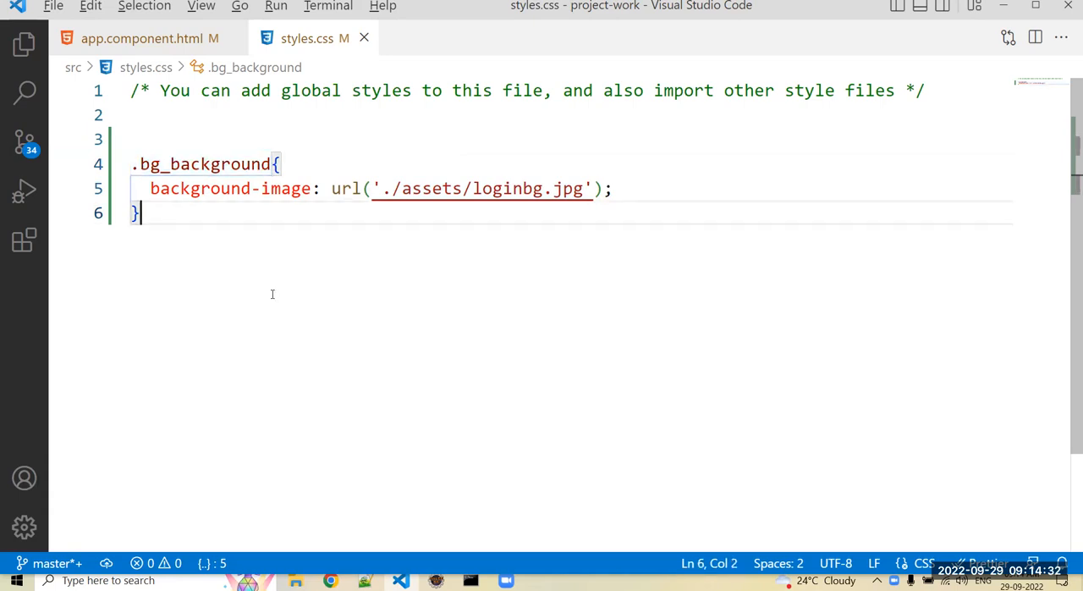
{"action": "mouse_move", "coordinate": [118, 42]}
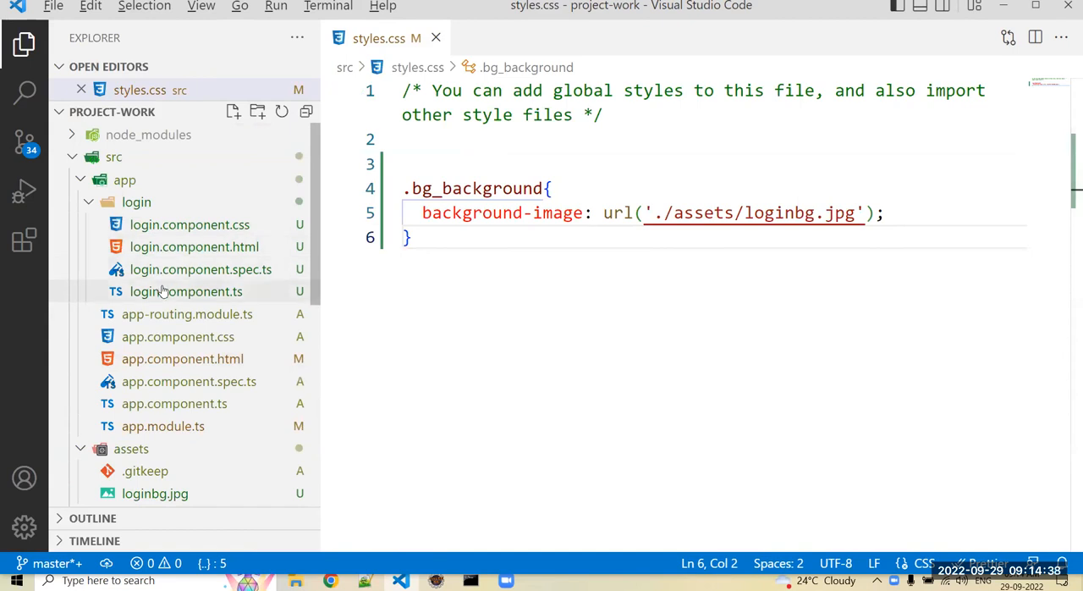
In login.component.ts ngOnInit, add document.body.className="bg_background";.
{"action": "left_click", "coordinate": [186, 291]}
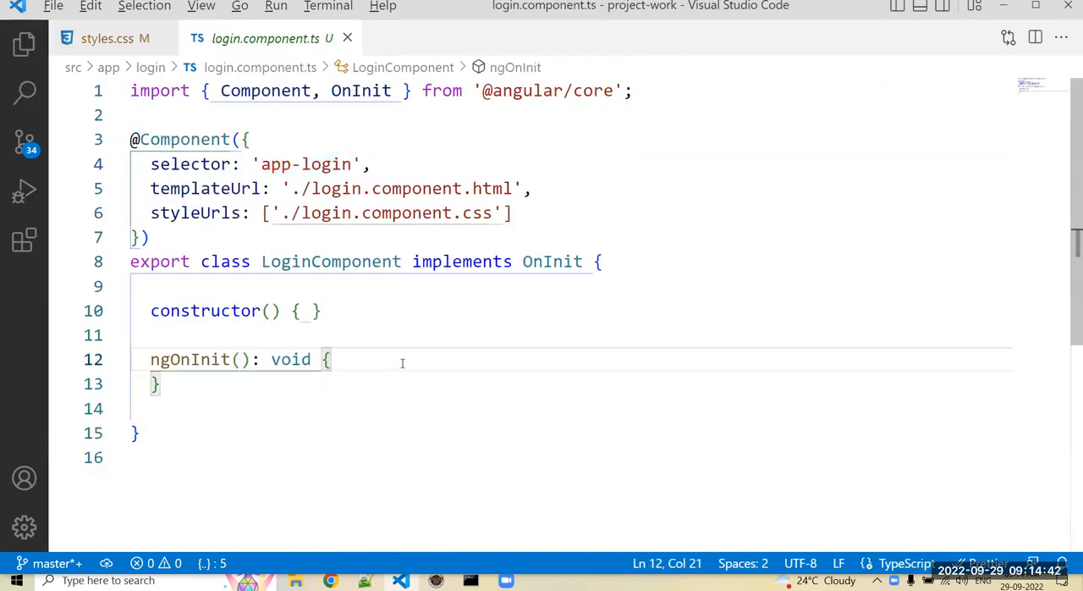
{"action": "key", "text": "Enter"}
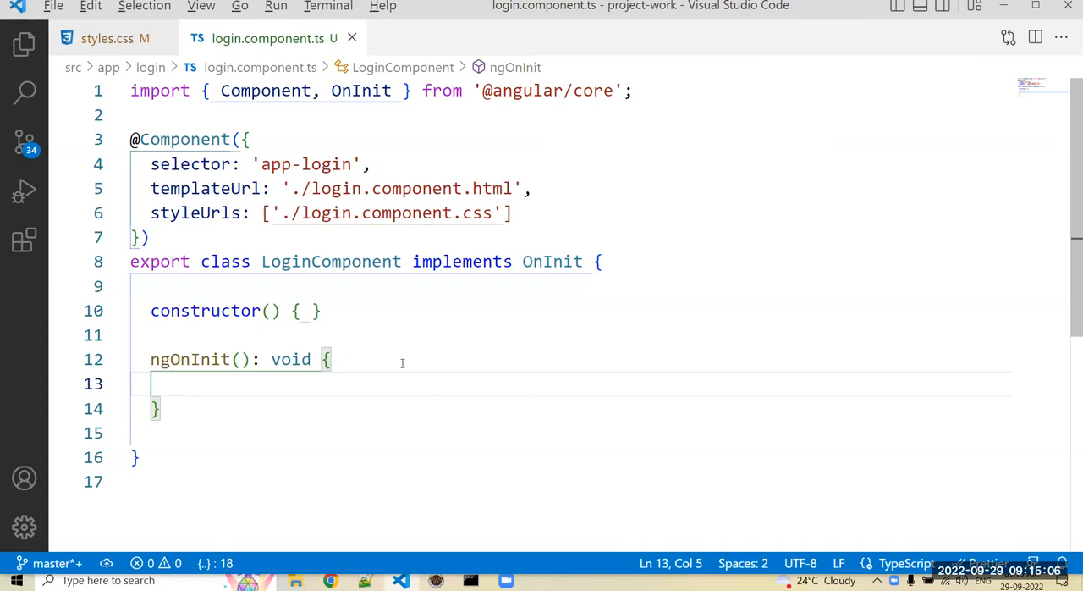
{"action": "type", "text": "document"}
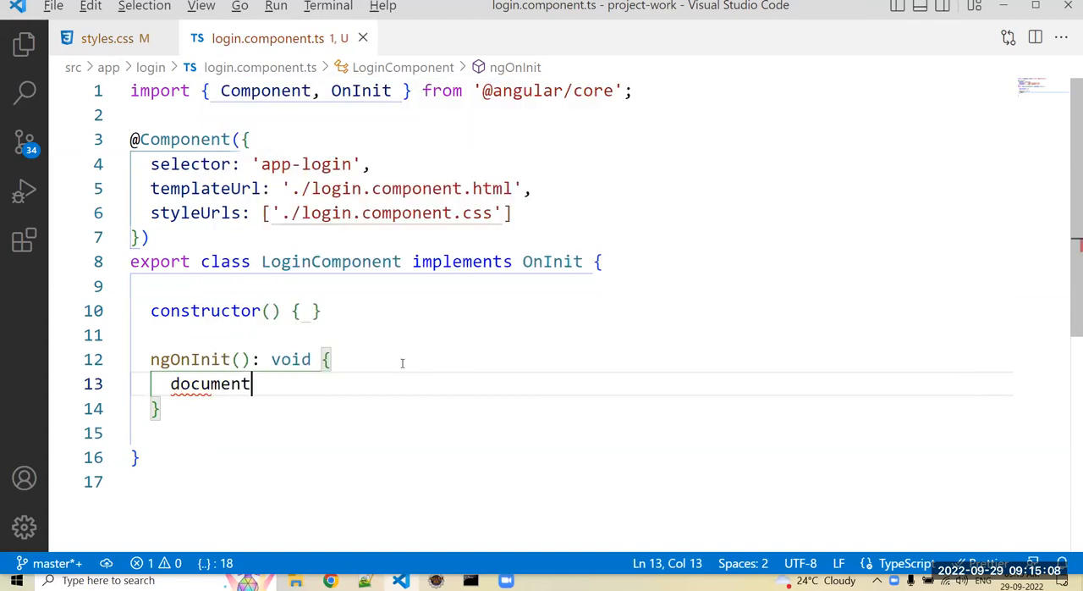
{"action": "type", "text": ".b"}
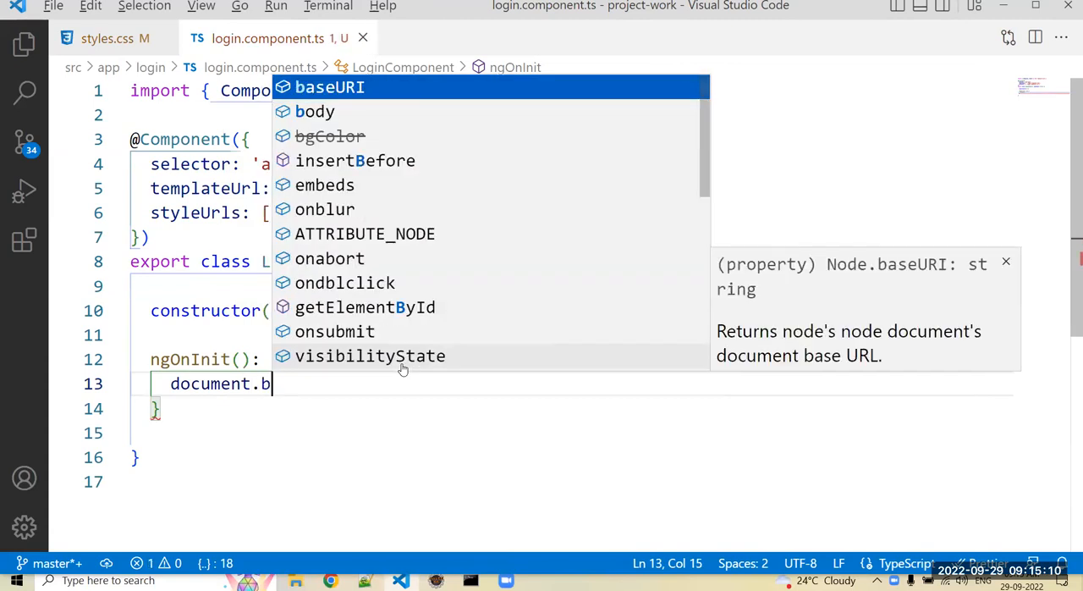
{"action": "left_click", "coordinate": [315, 111]}
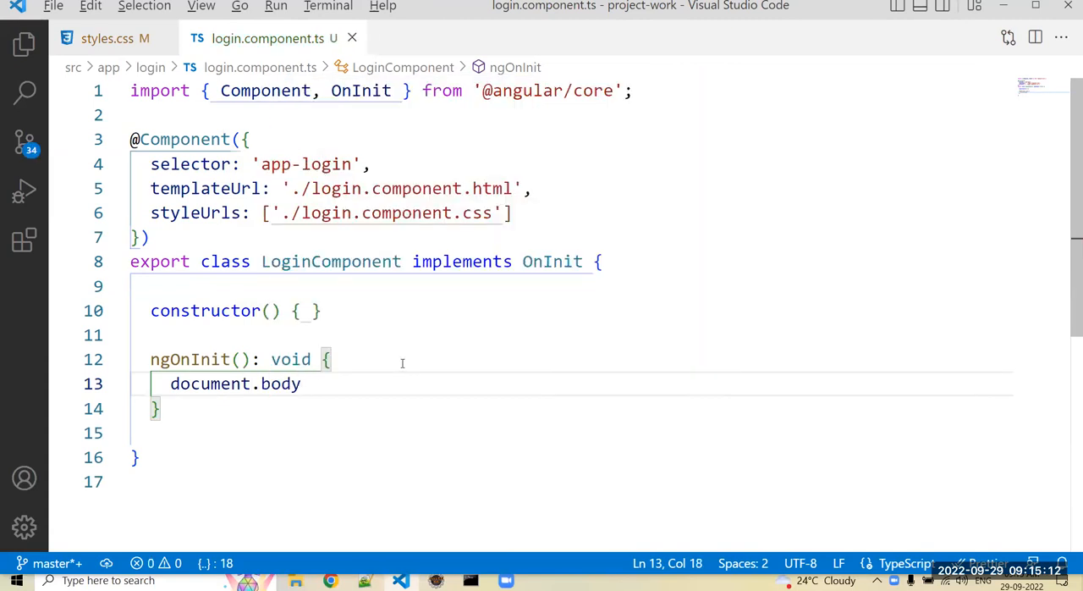
{"action": "type", "text": ".className"}
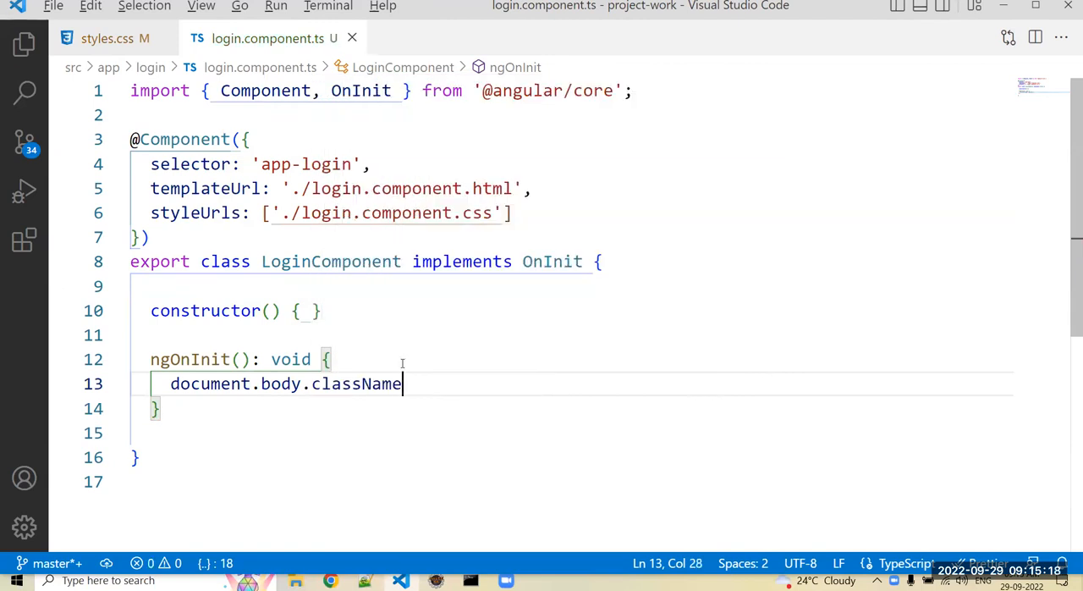
{"action": "type", "text": "="}
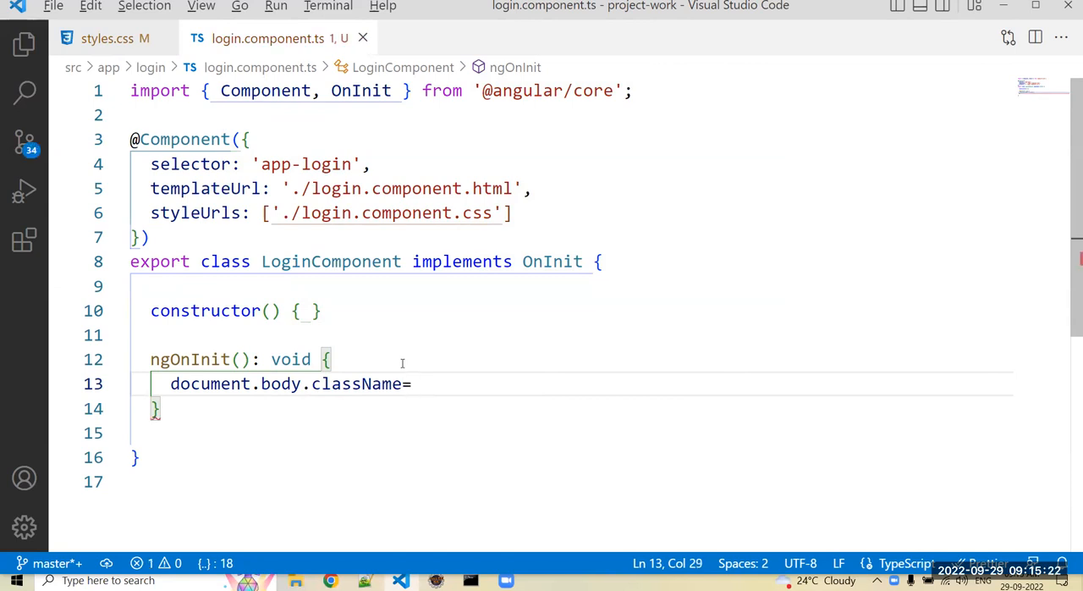
{"action": "type", "text": "\""}
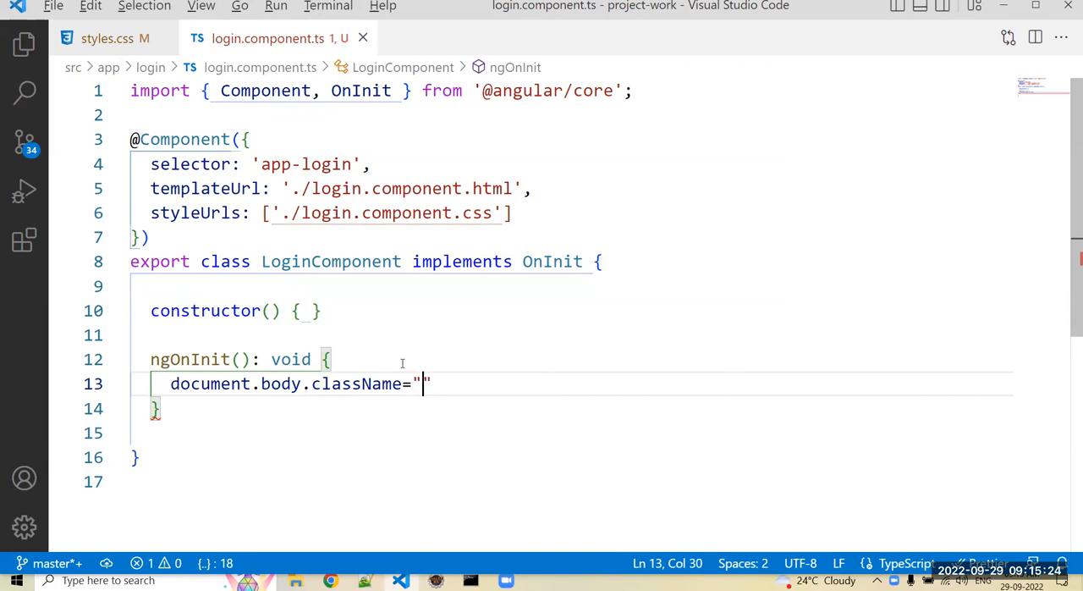
{"action": "type", "text": "bg_background"}
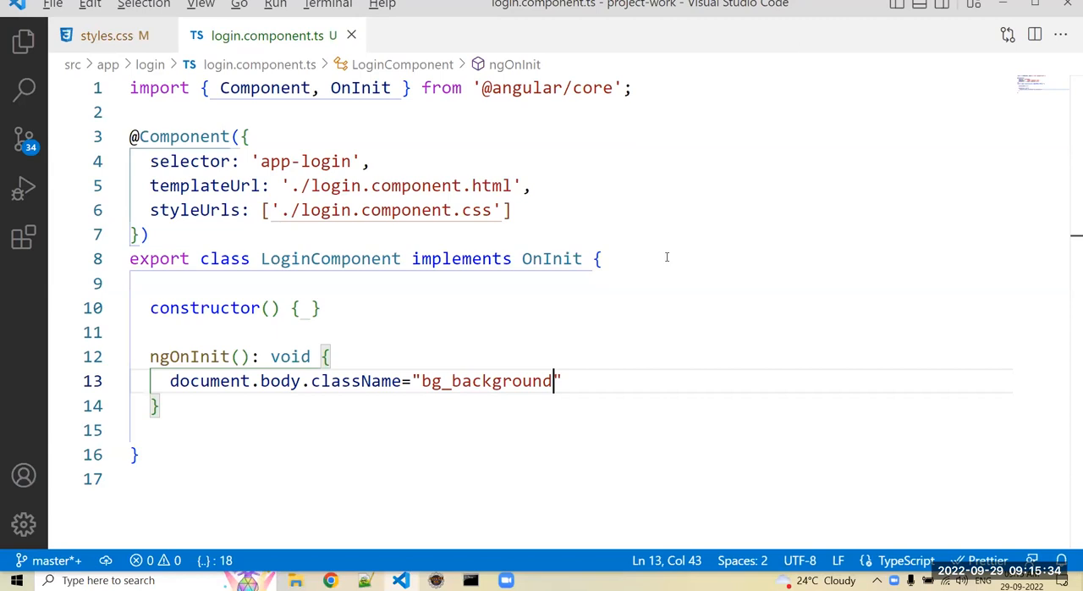
{"action": "type", "text": "\";"}
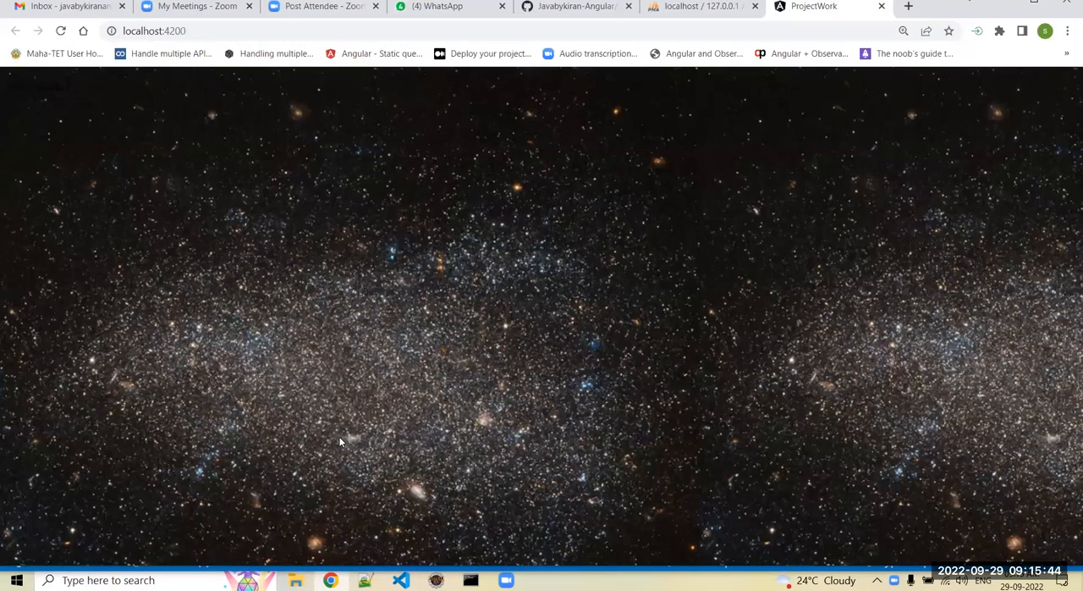
{"action": "mouse_move", "coordinate": [327, 388]}
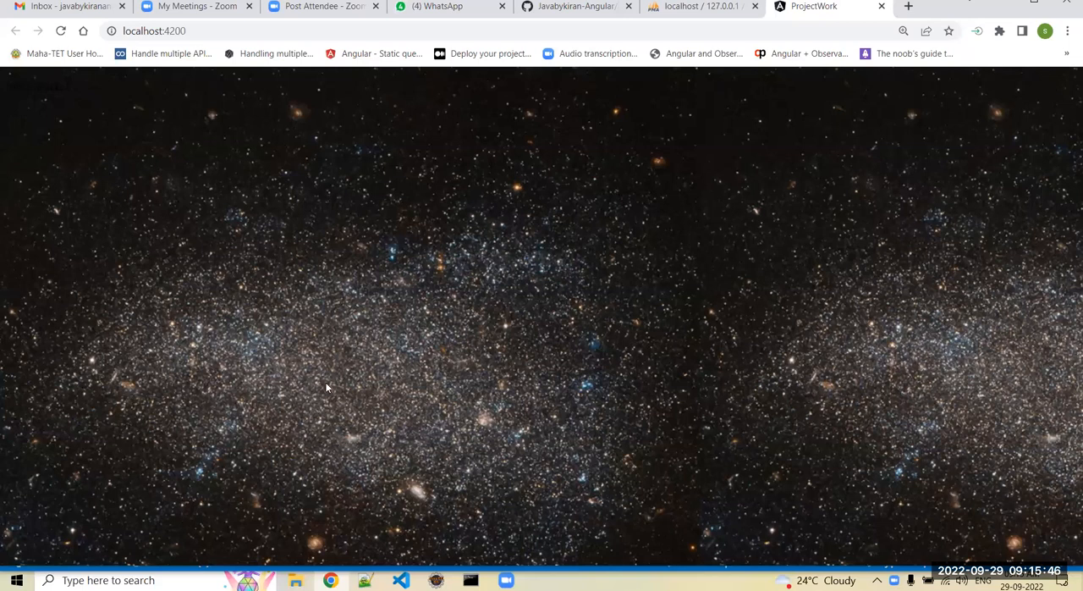